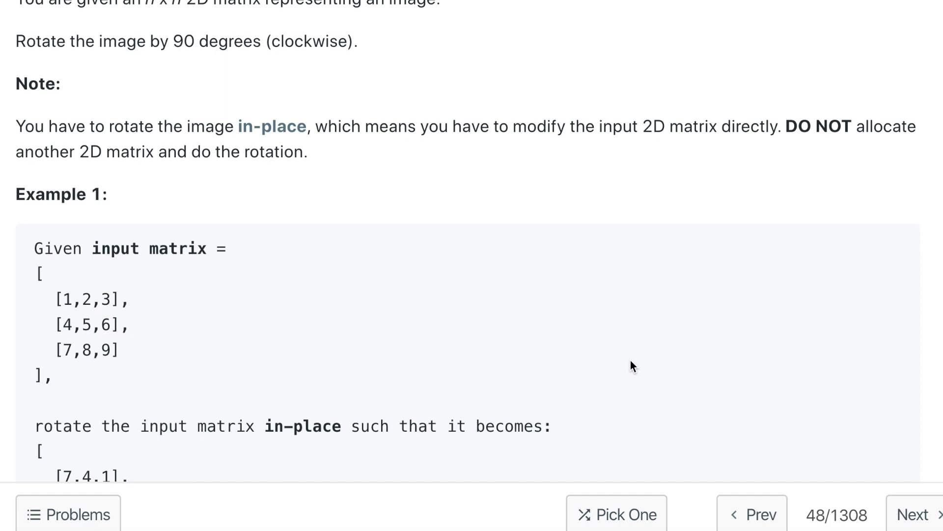
# Scroll the whiteboard while sketching the 3×3 index grid, original matrix, transpose and reversed result.
pyautogui.scroll(-3)
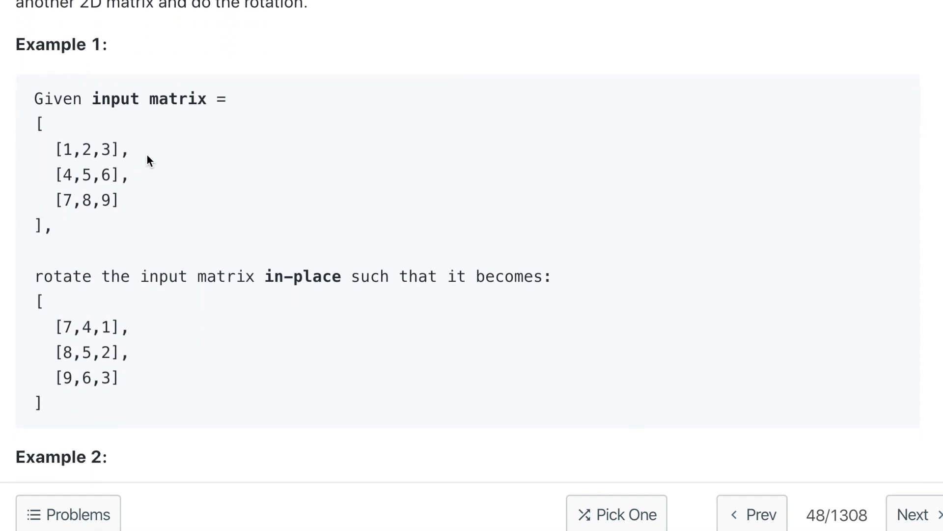
pyautogui.moveTo(68, 213)
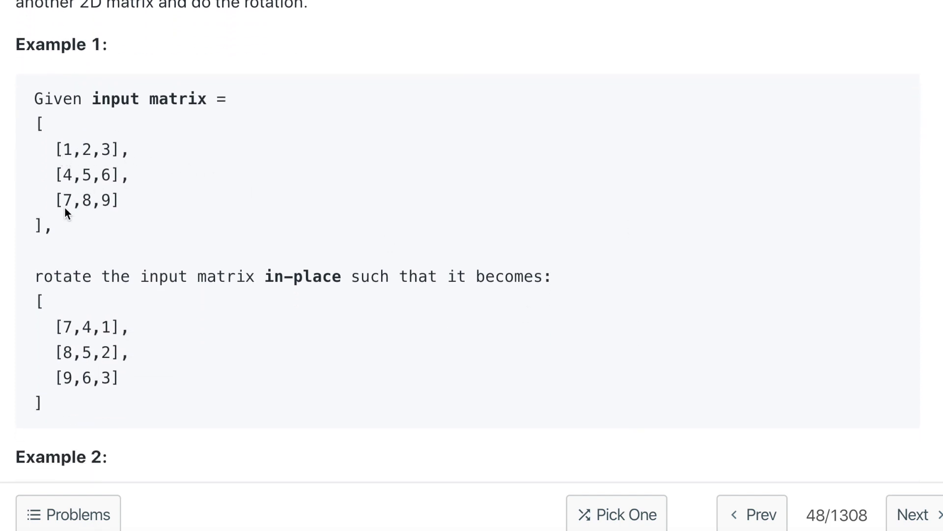
pyautogui.moveTo(136, 224)
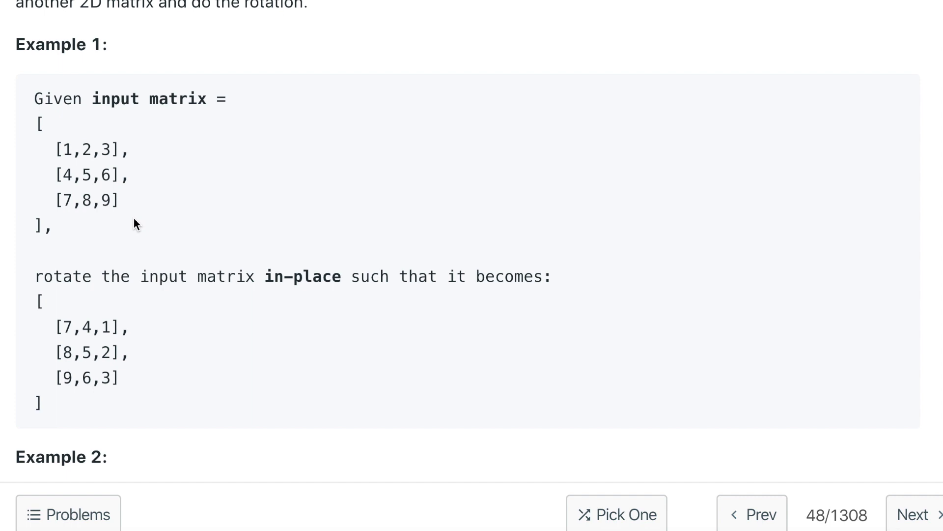
pyautogui.scroll(-3)
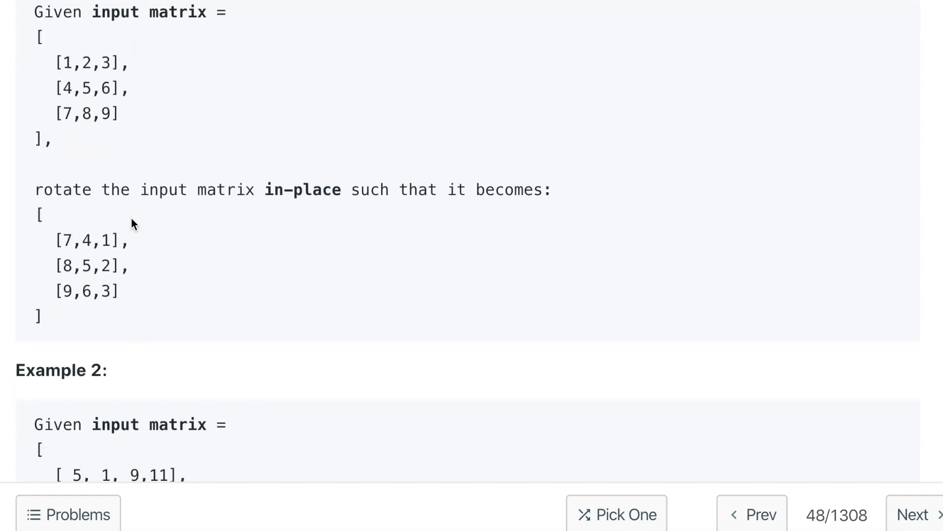
pyautogui.moveTo(85, 294)
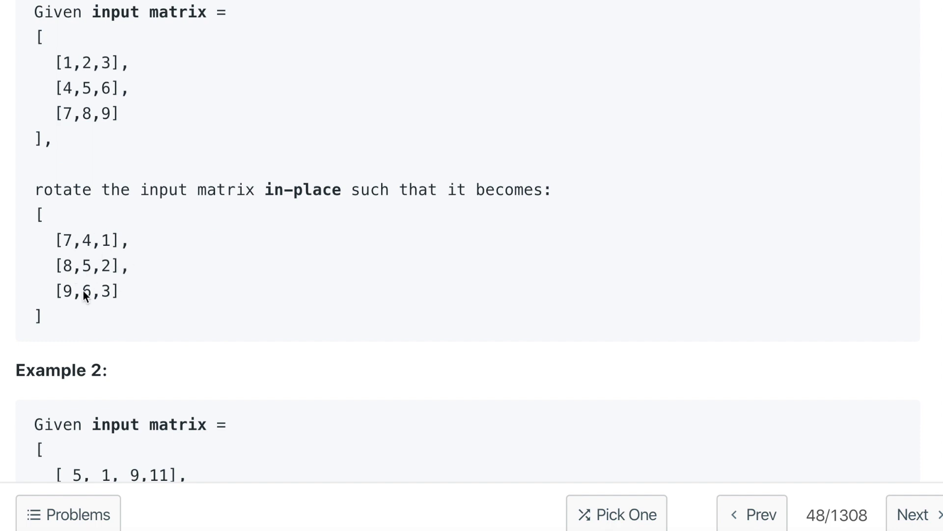
pyautogui.scroll(-3)
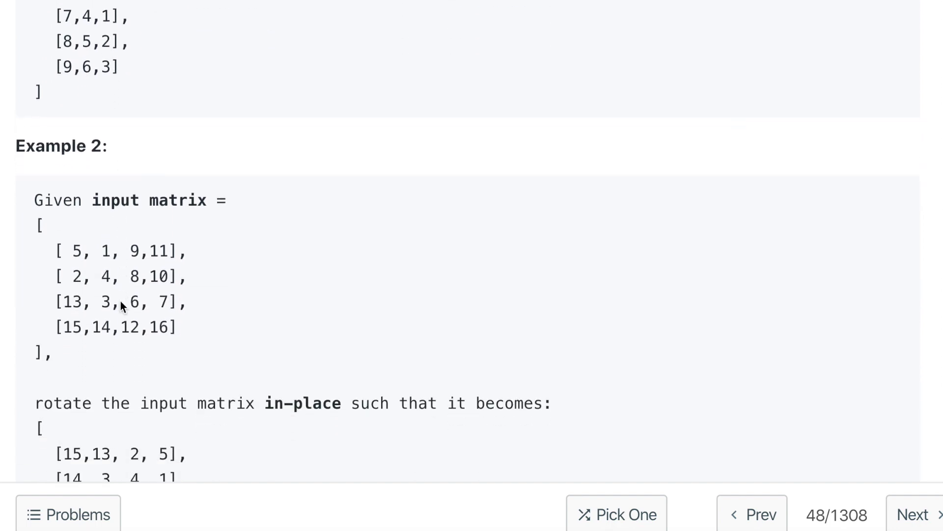
pyautogui.scroll(-3)
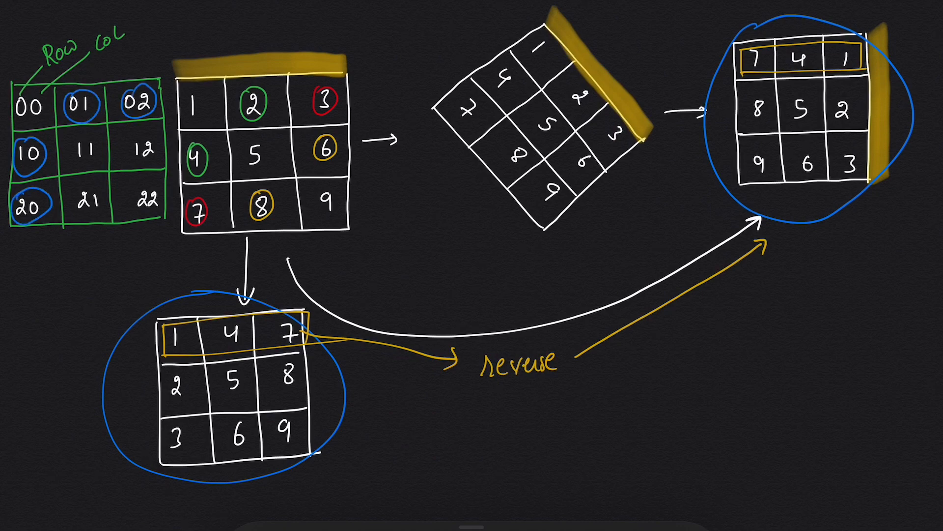
pyautogui.scroll(-3)
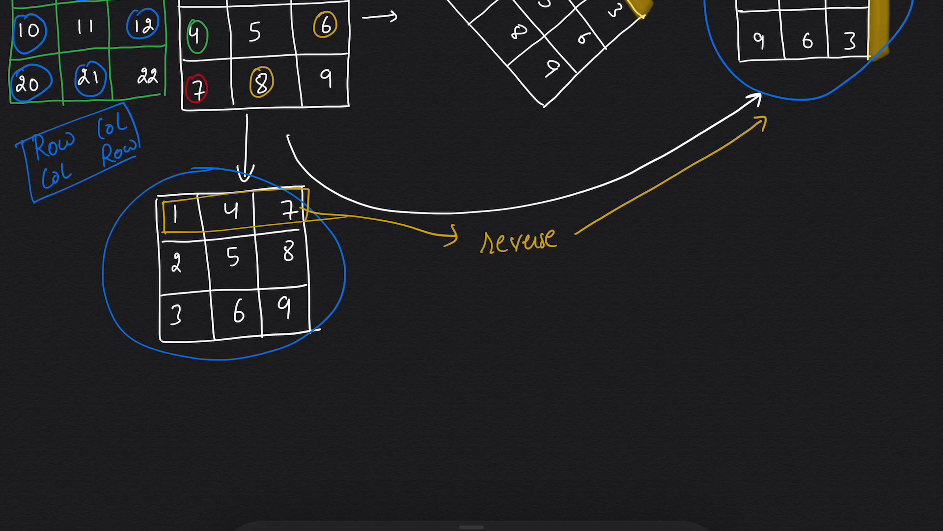
# Write the swap expression matrix[col][row], matrix[row][col] beneath the Row/Col diagram.
pyautogui.write('mal')
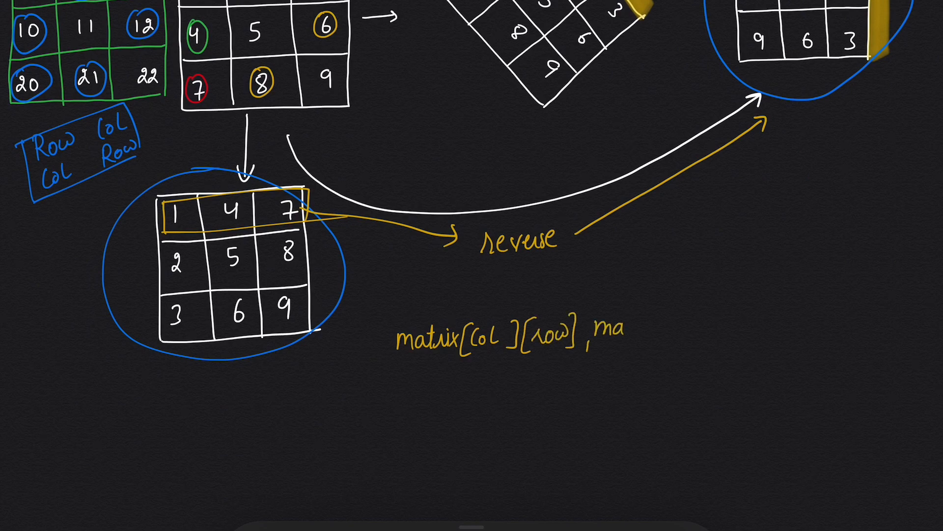
pyautogui.write('matrix[row][col]')
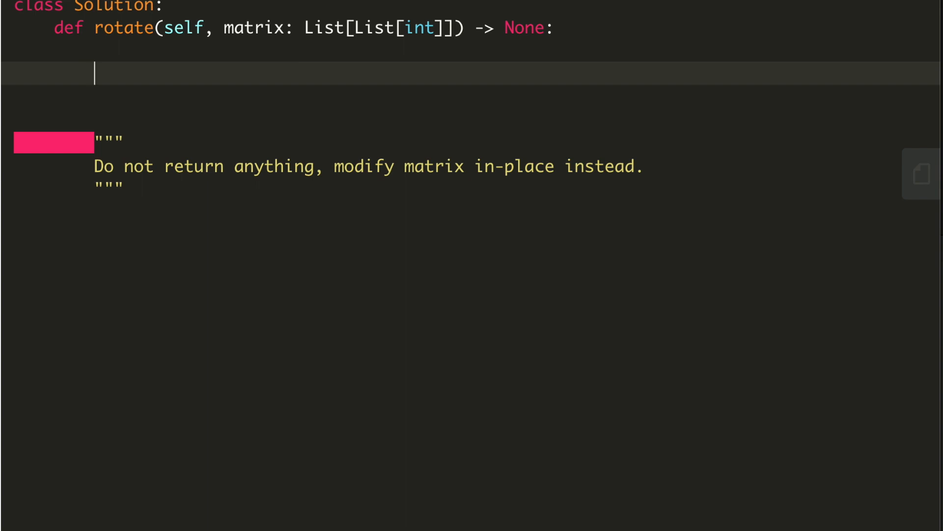
# Define n = len(matrix[0]) and nested loops for row in range(n), col in range(row, n).
pyautogui.write('n = len(matri')
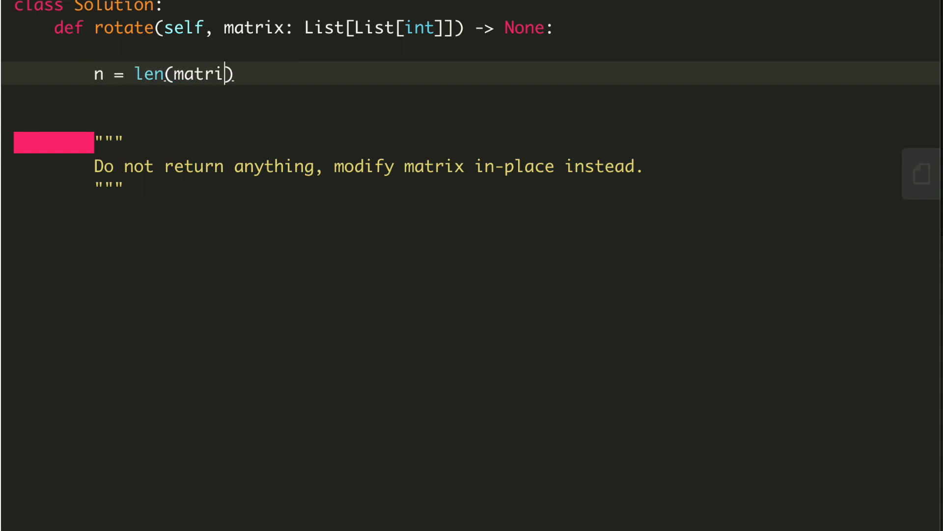
pyautogui.write('x[0]')
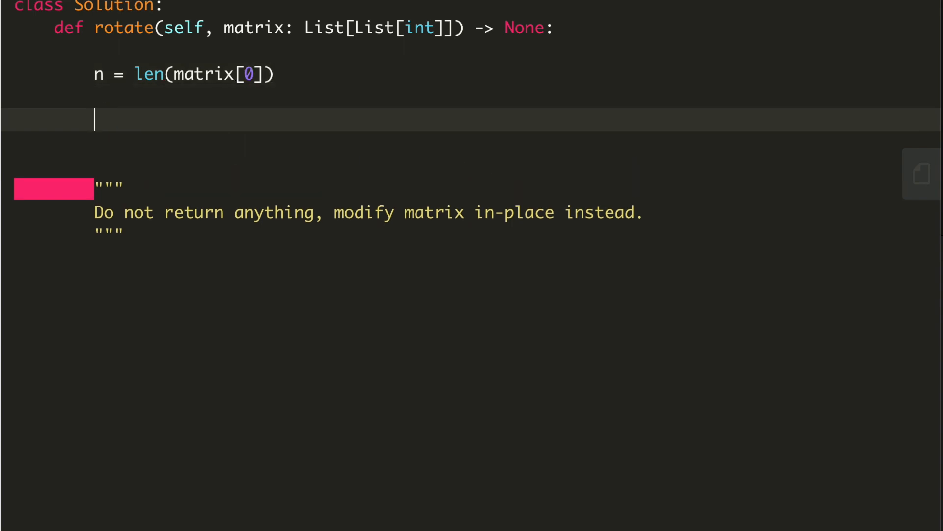
pyautogui.write('for row in range(')
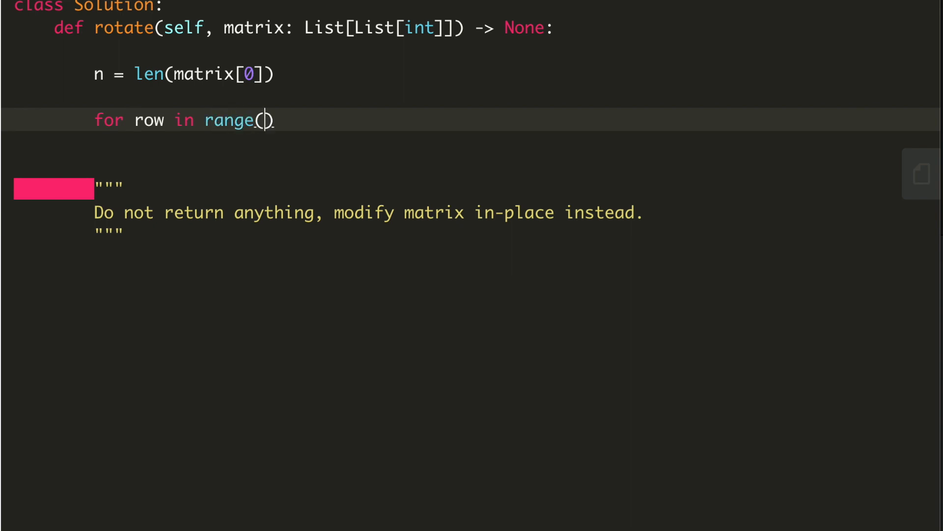
pyautogui.write('n):')
pyautogui.write('for col in ra')
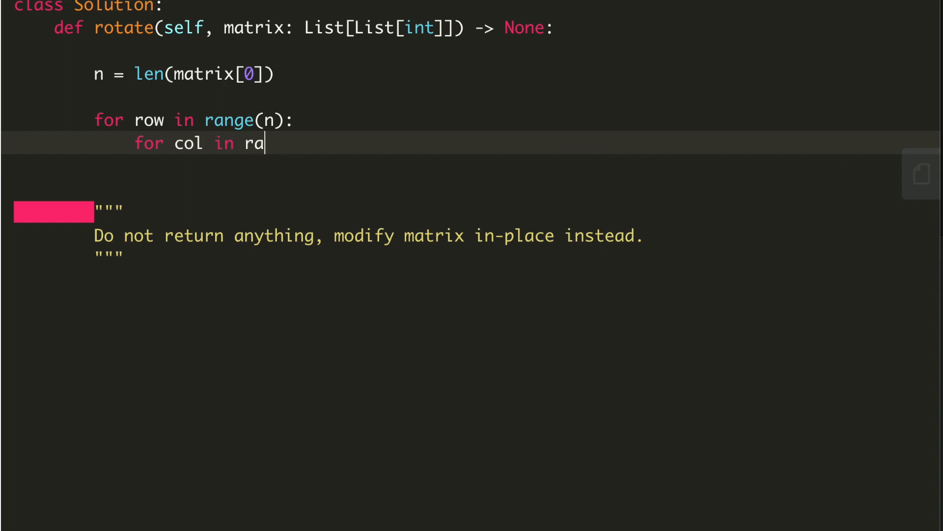
pyautogui.write('nge()')
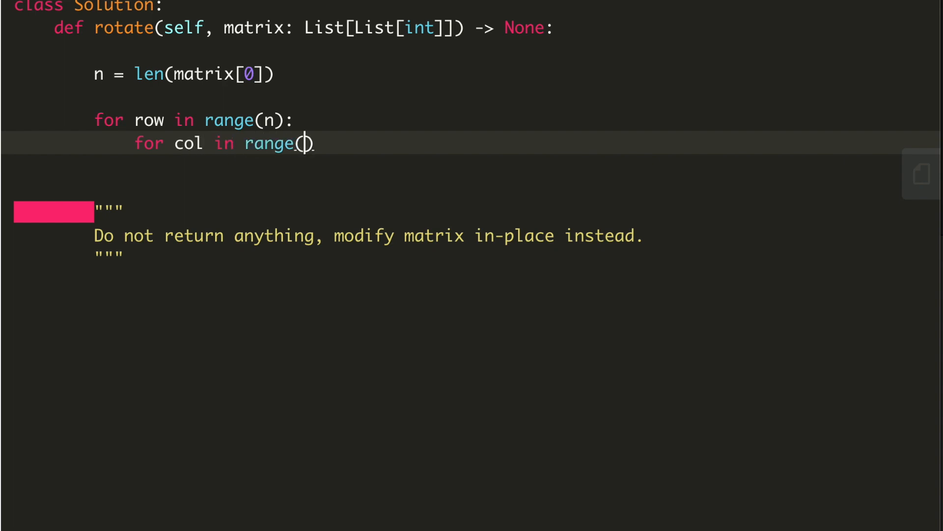
pyautogui.write('row')
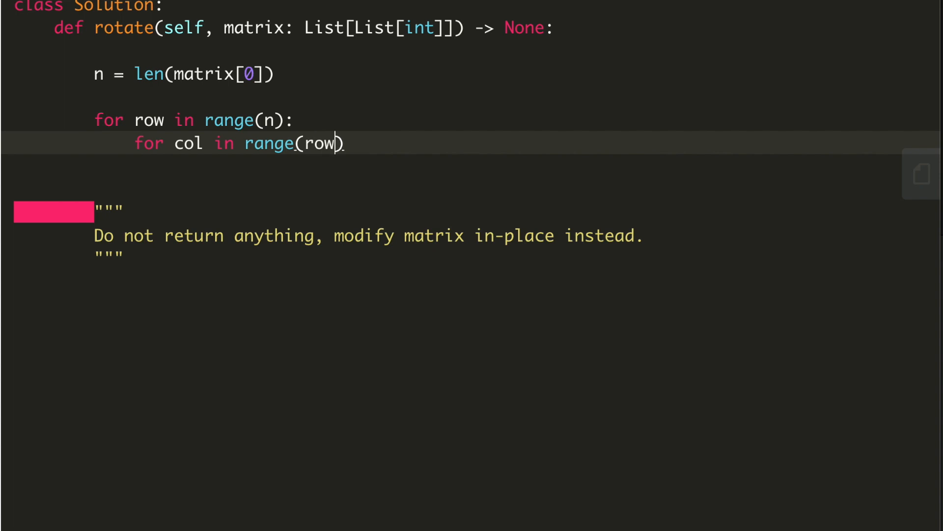
pyautogui.write(',n):')
pyautogui.write('ma')
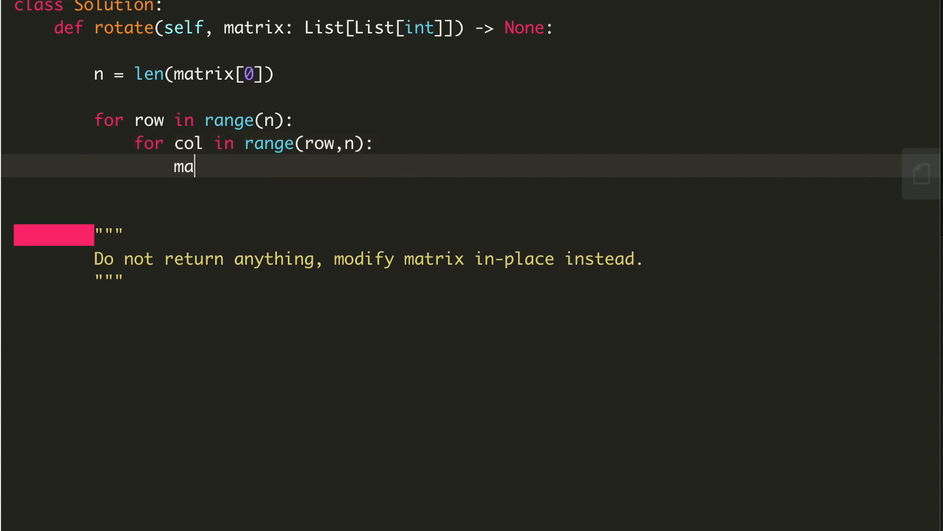
# Write the swap matrix[col][row], matrix[row][col] = matrix[row][col], matrix[col][row] to transpose.
pyautogui.write('trix[]')
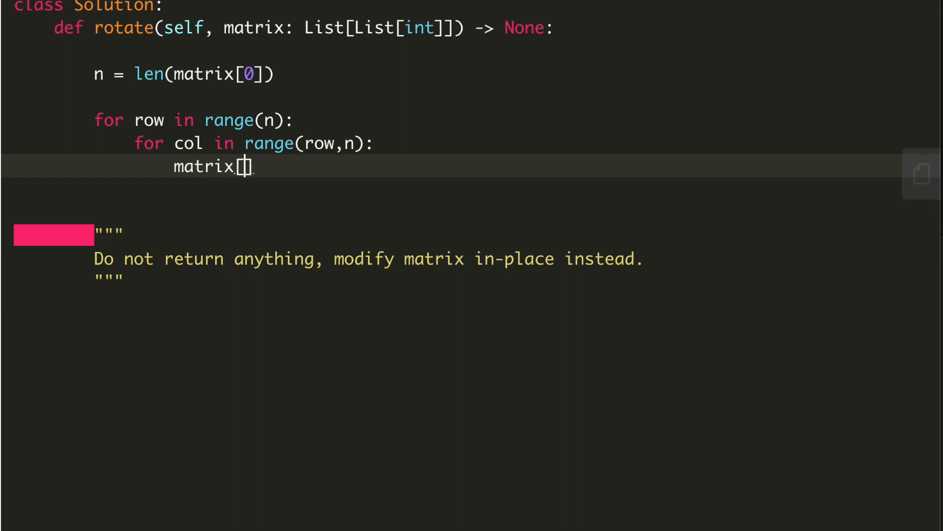
pyautogui.write('col')
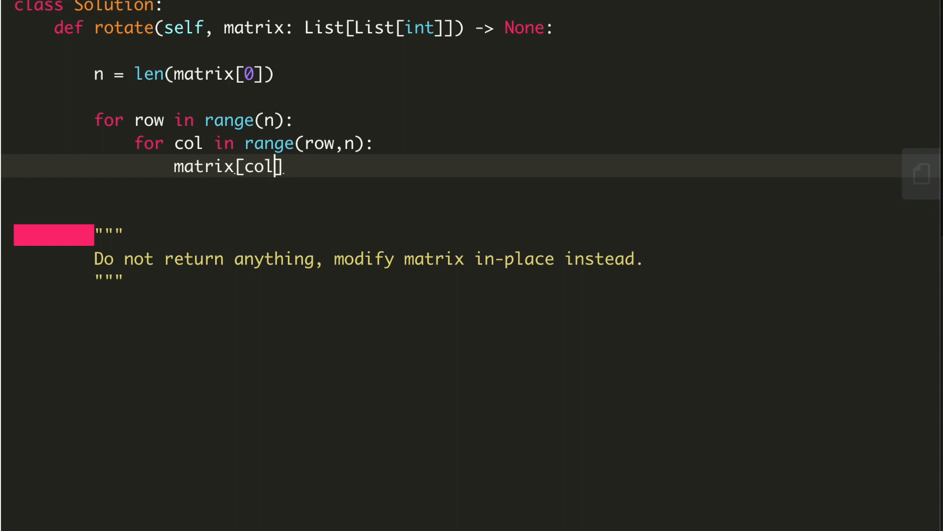
pyautogui.write('[row], matr')
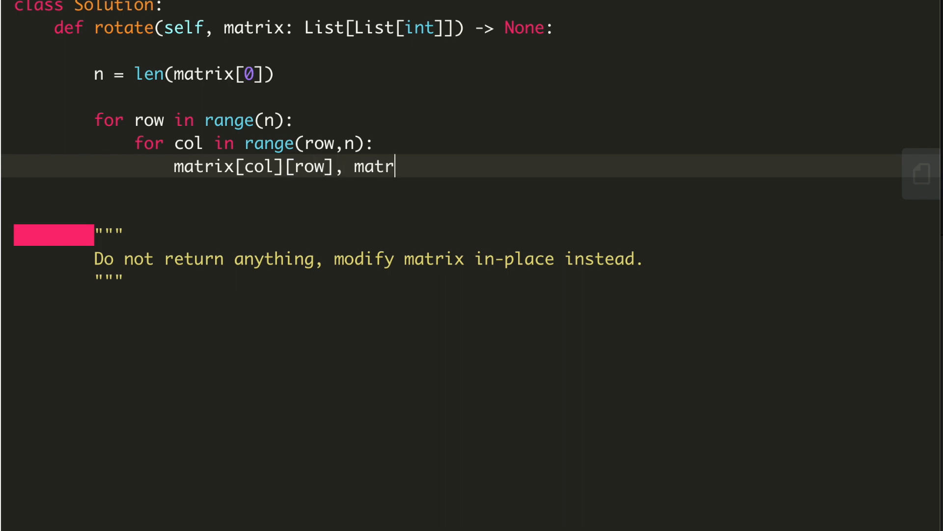
pyautogui.write('ix[]')
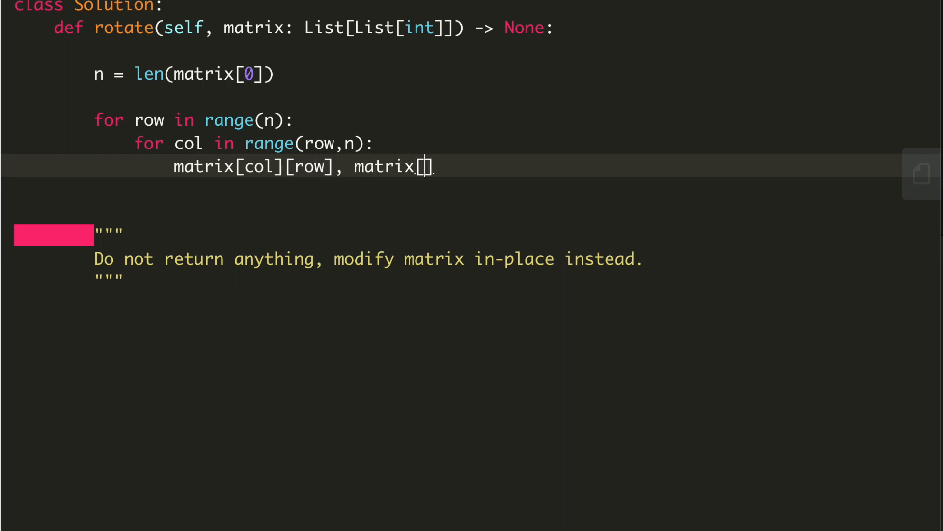
pyautogui.write('row')
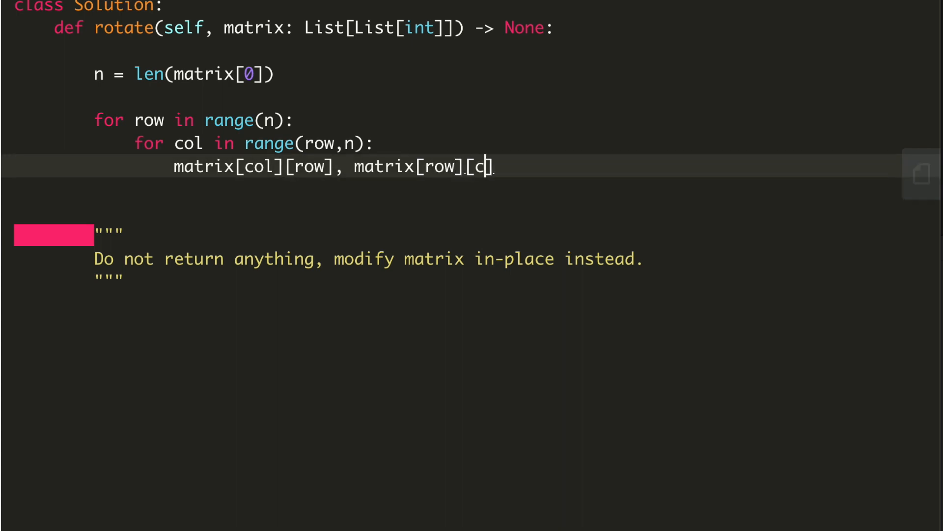
pyautogui.write('ol] -')
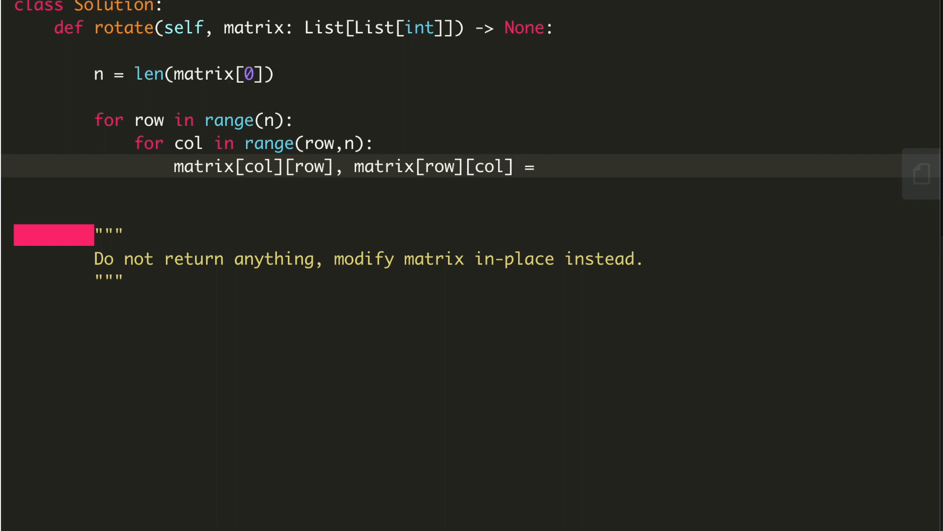
pyautogui.write('matrix')
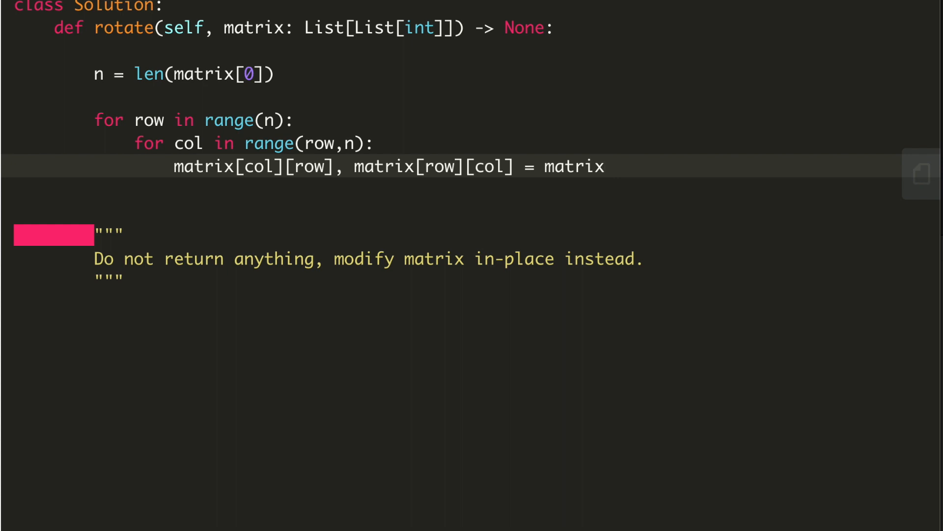
pyautogui.write('[]')
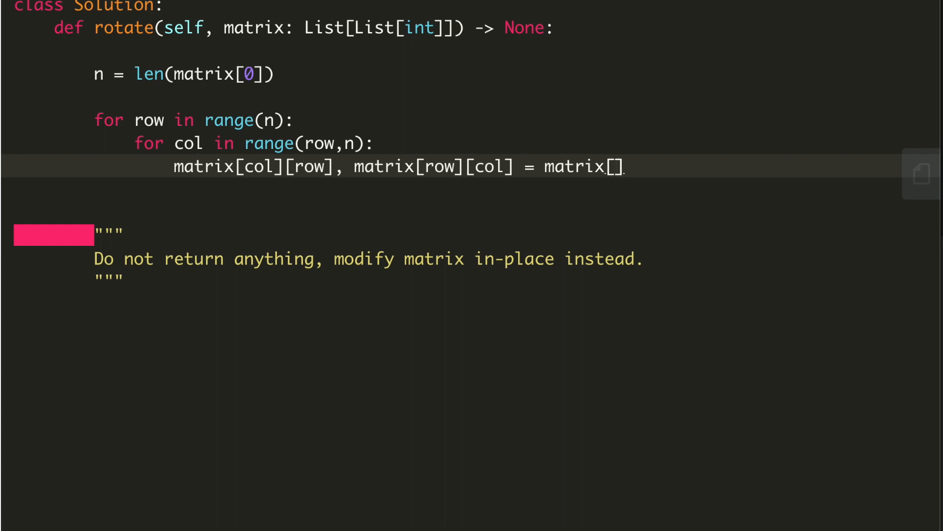
pyautogui.write('row')
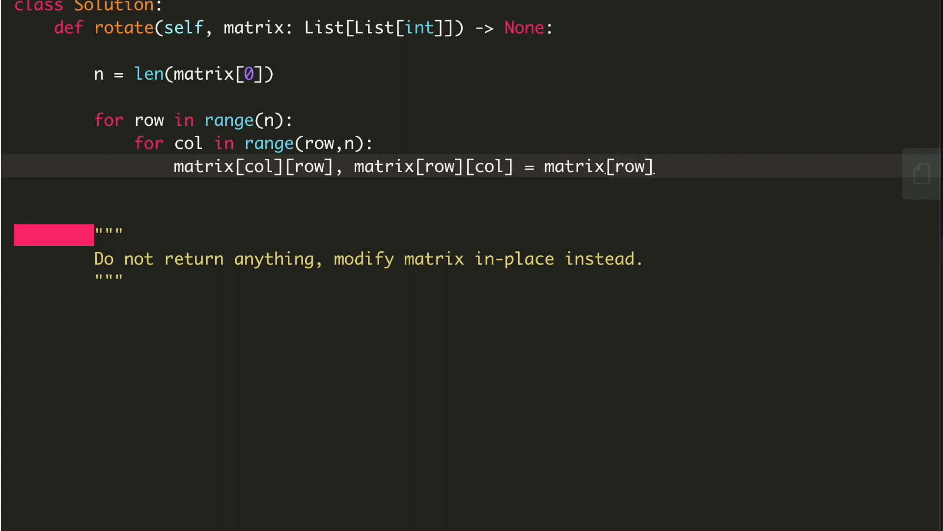
pyautogui.write('[co]')
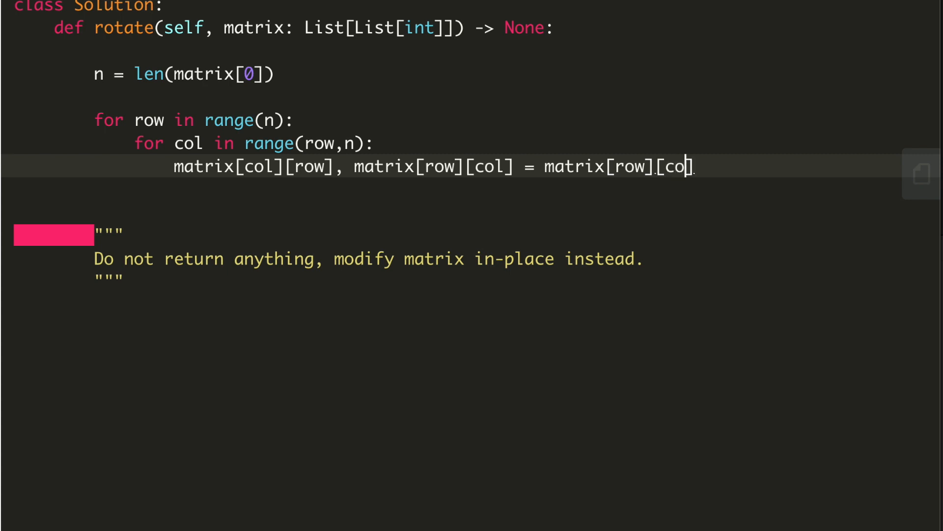
pyautogui.write('l],')
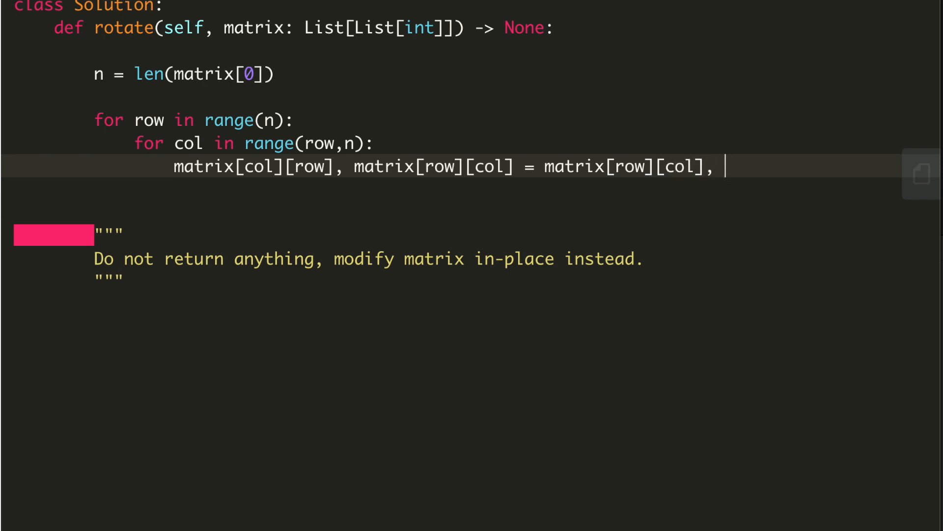
pyautogui.write('matrix')
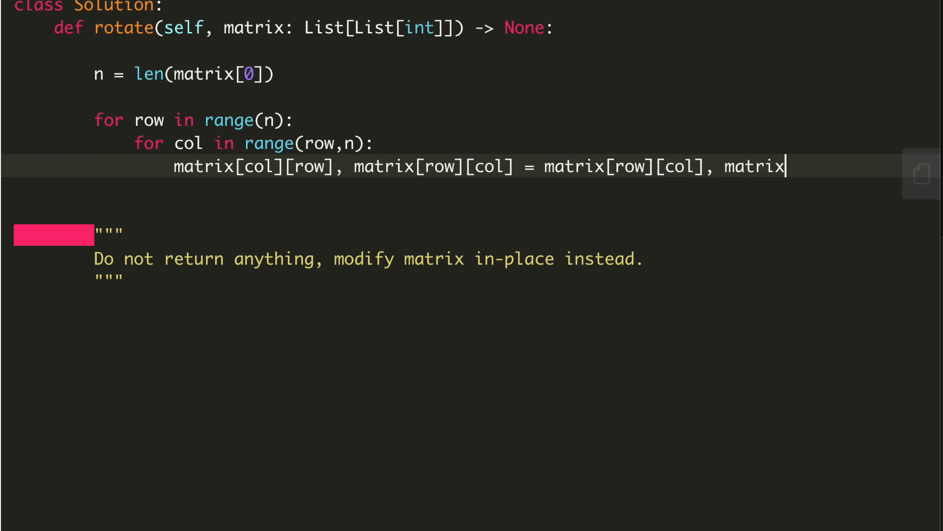
pyautogui.write('[c]')
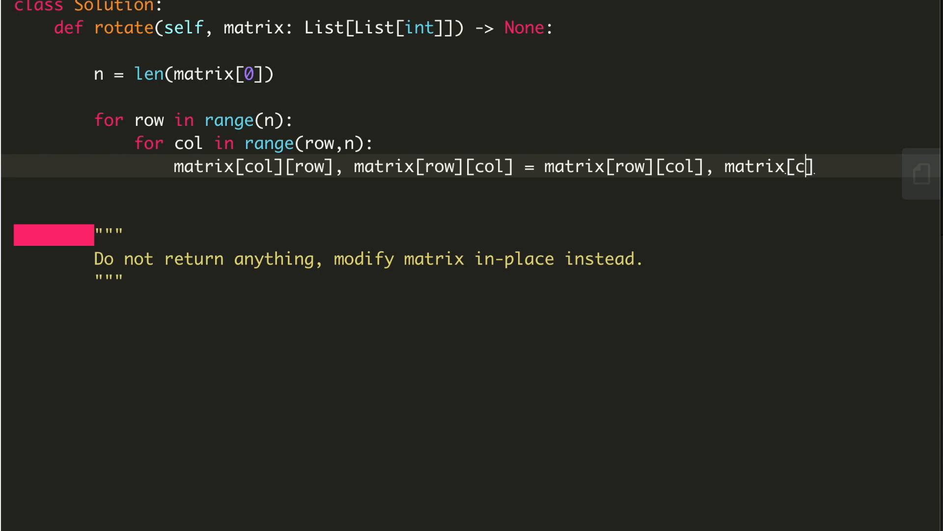
pyautogui.write('ol].')
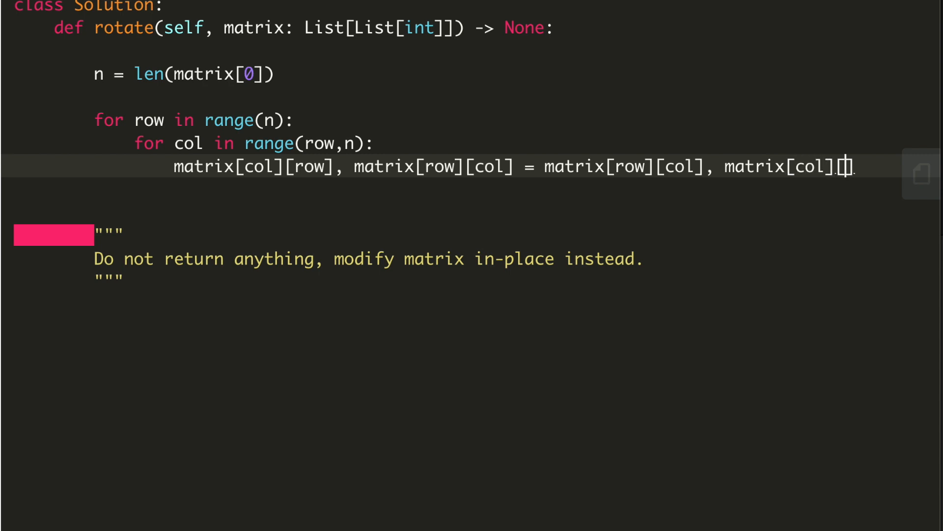
pyautogui.write('row')
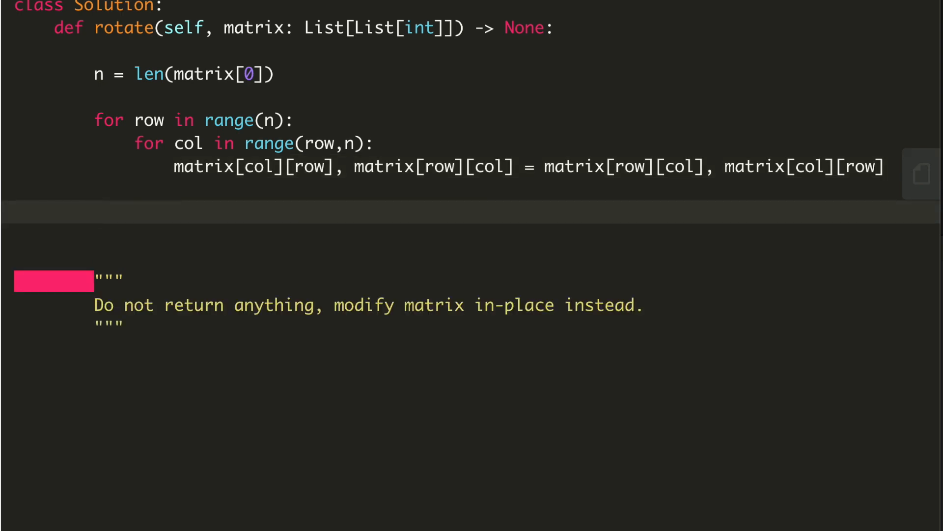
# Add for i in range(n): matrix[i].reverse() to reverse every row after the transpose.
pyautogui.write('for')
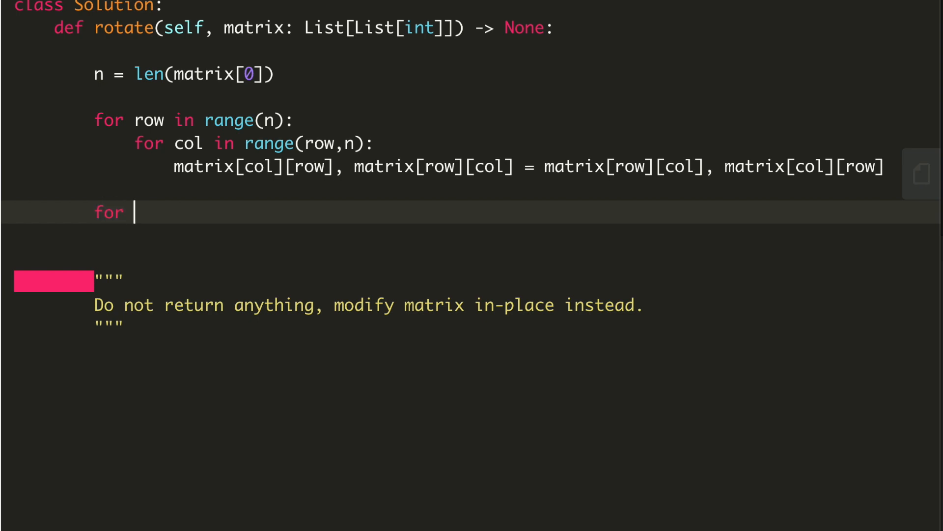
pyautogui.write('i in')
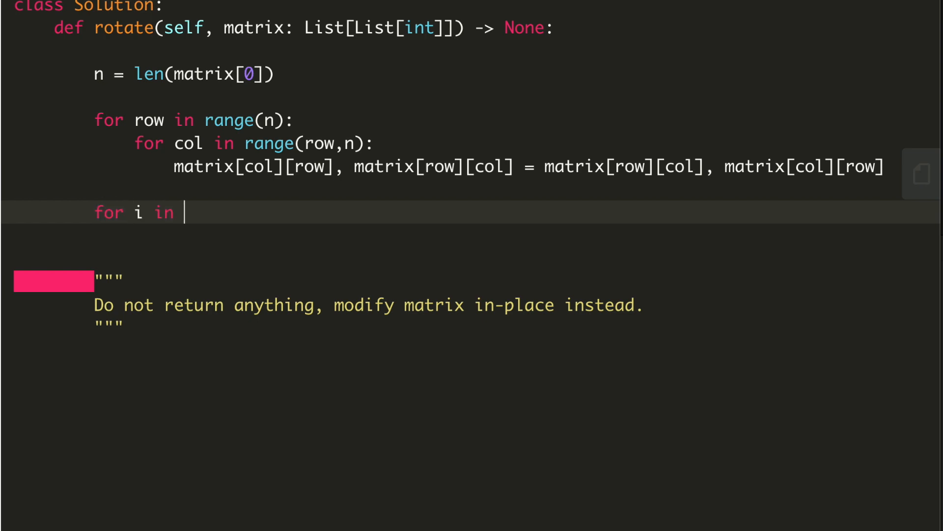
pyautogui.write('range(n):')
pyautogui.write('m')
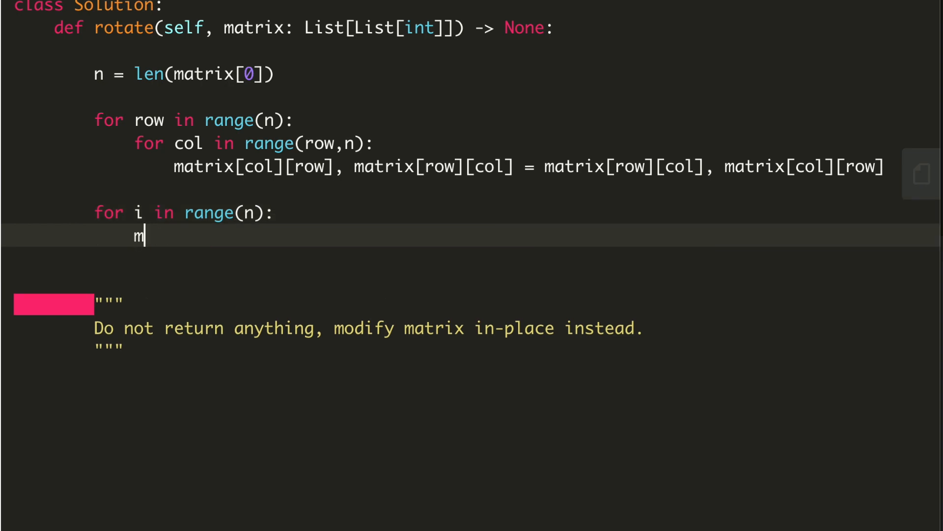
pyautogui.write('atrix')
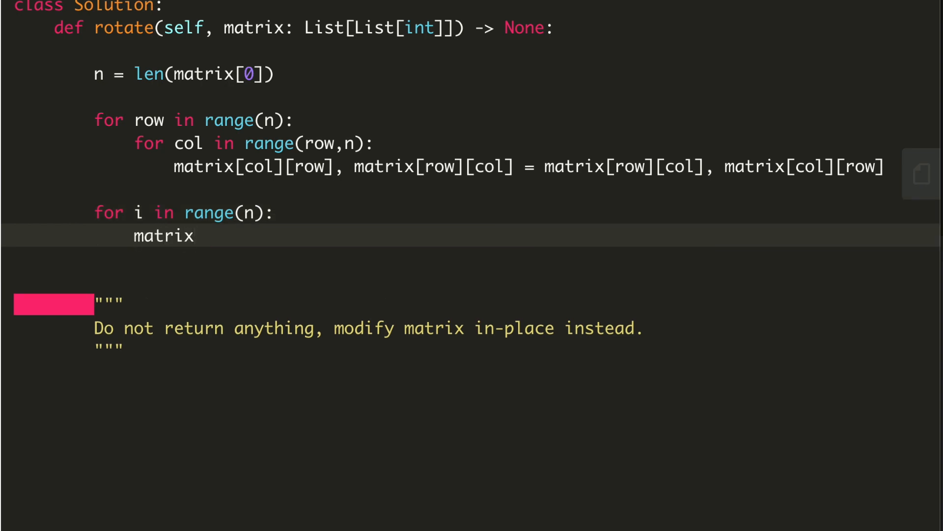
pyautogui.write('[i]')
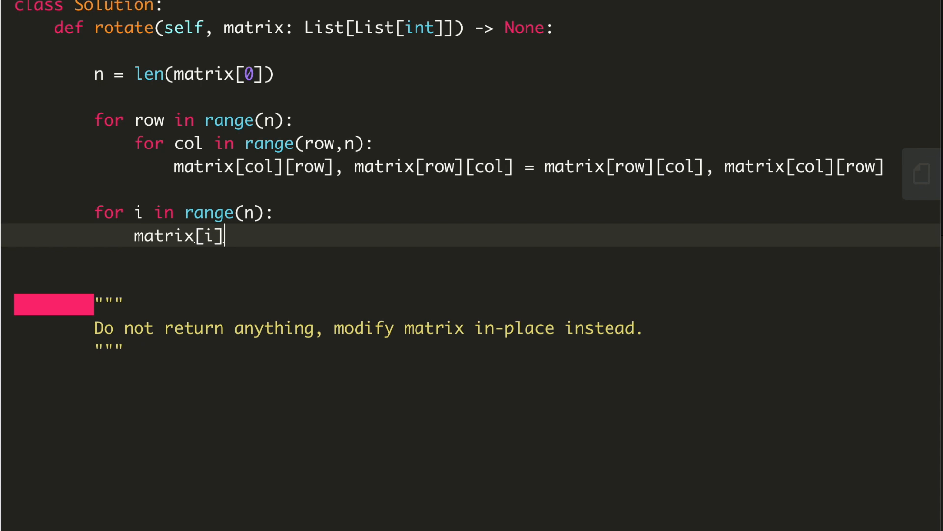
pyautogui.write('.reverse')
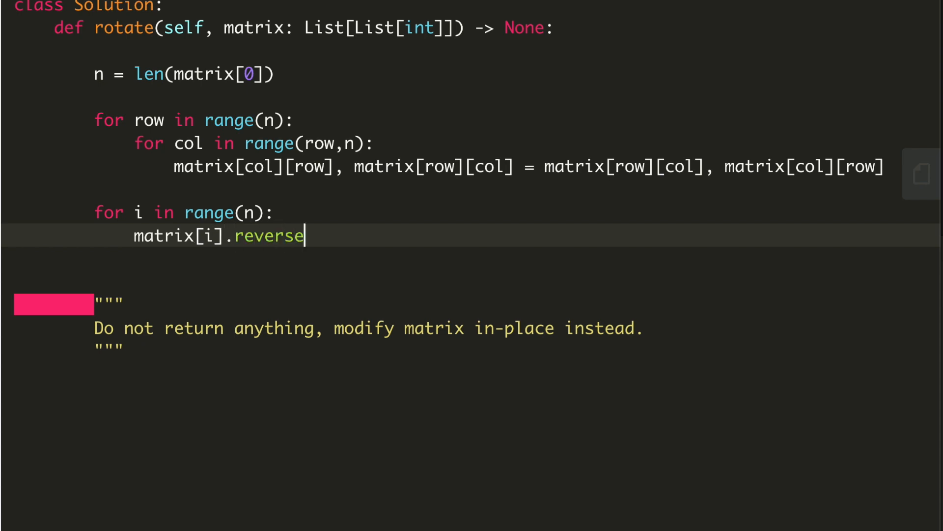
pyautogui.write('()')
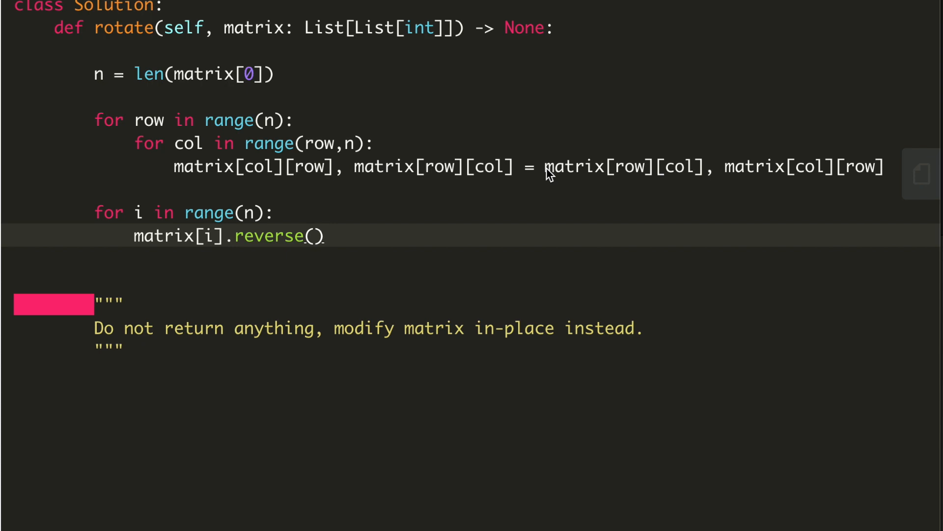
pyautogui.click(325, 235)
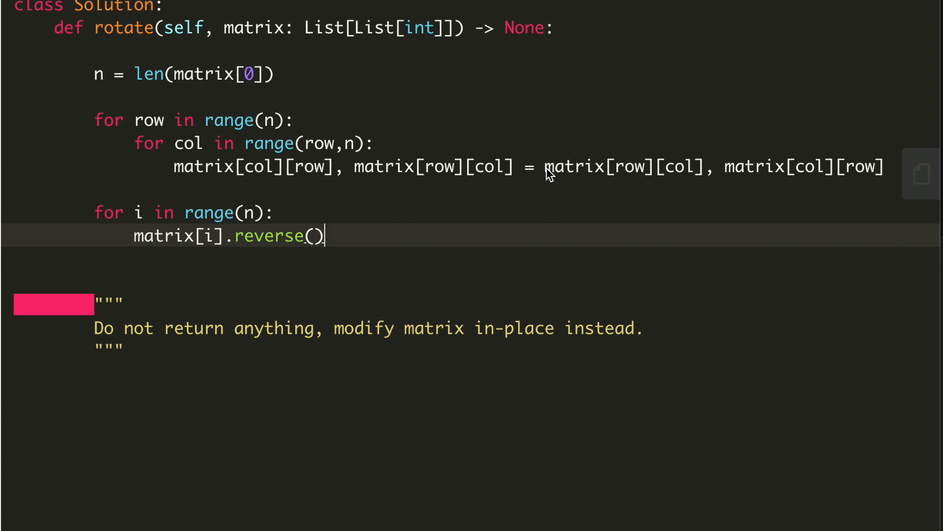